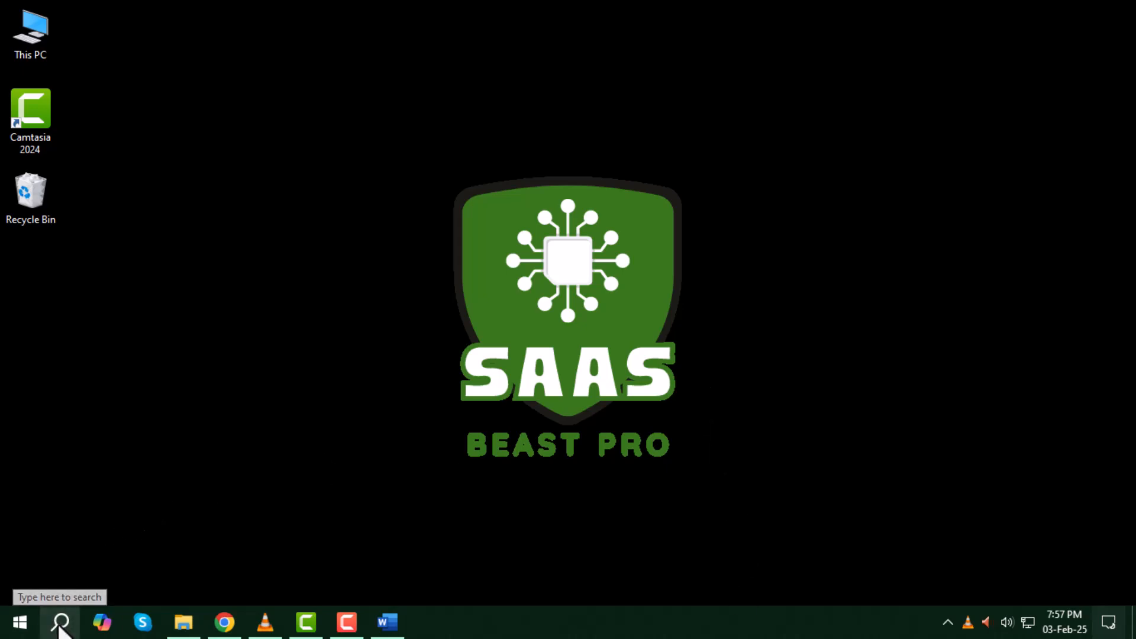
Launch Word from Start search for 'word' and start a new blank document
text(word)
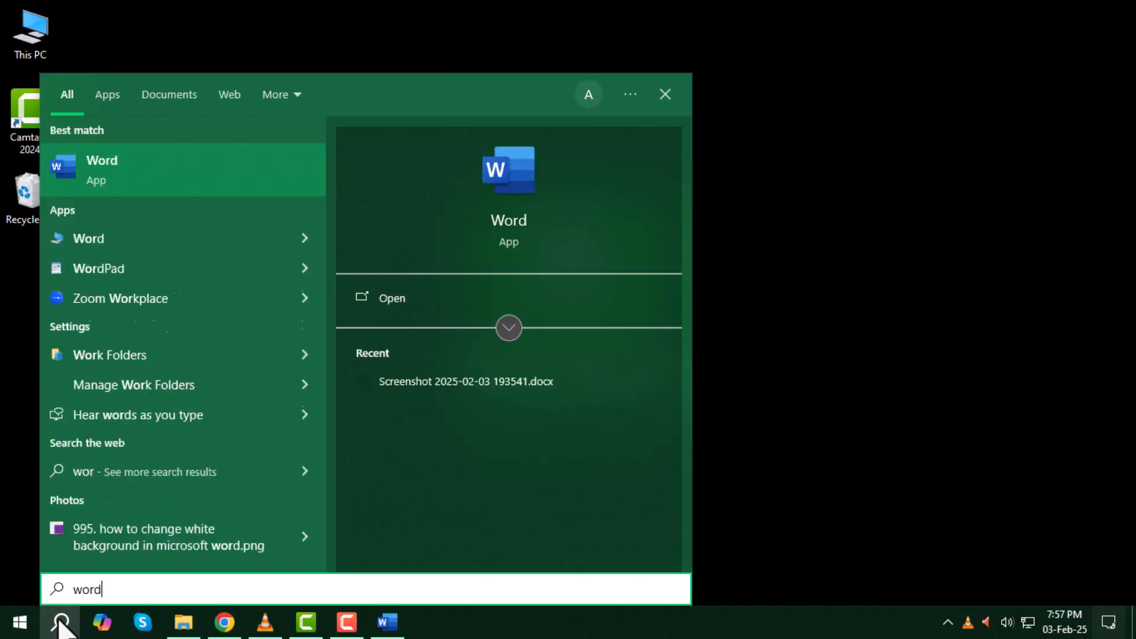
click(102, 170)
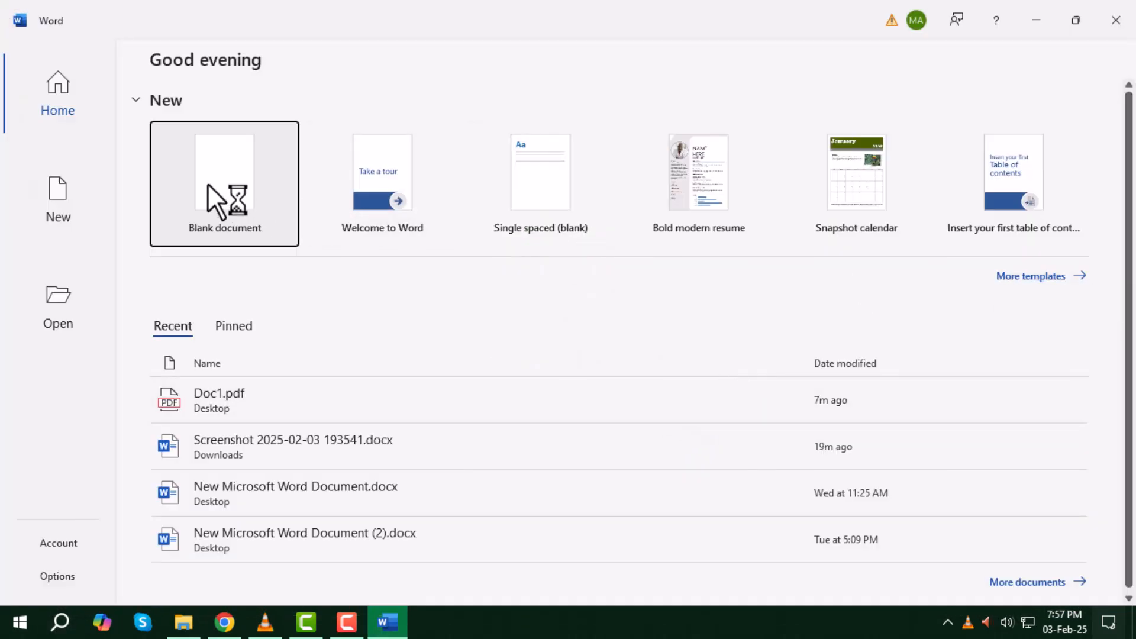
click(224, 183)
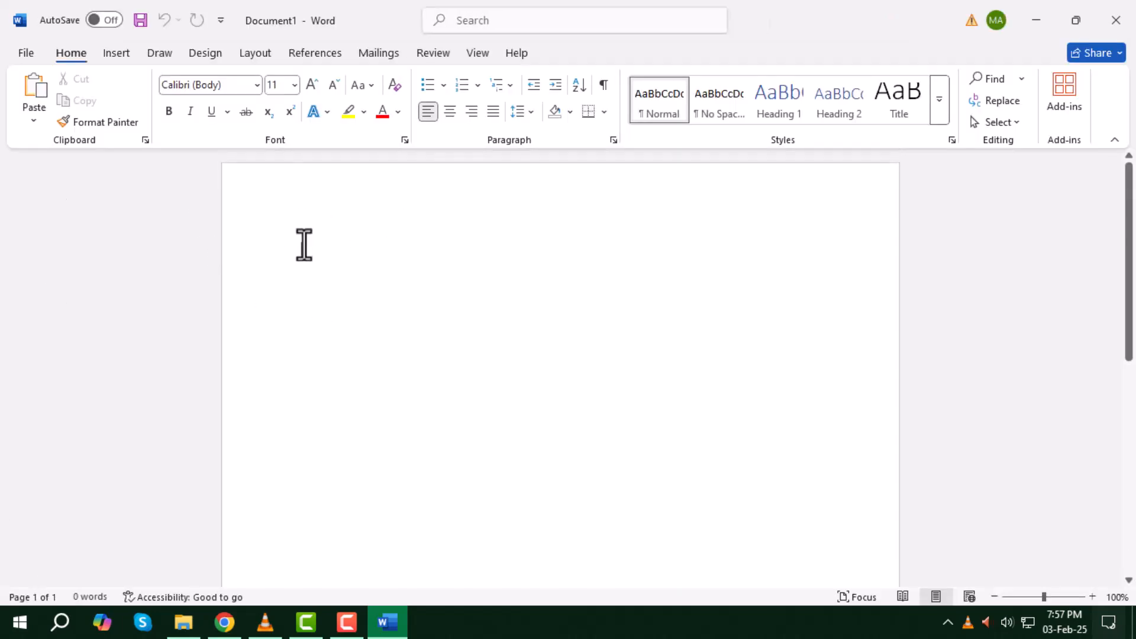
mouse_move(184, 623)
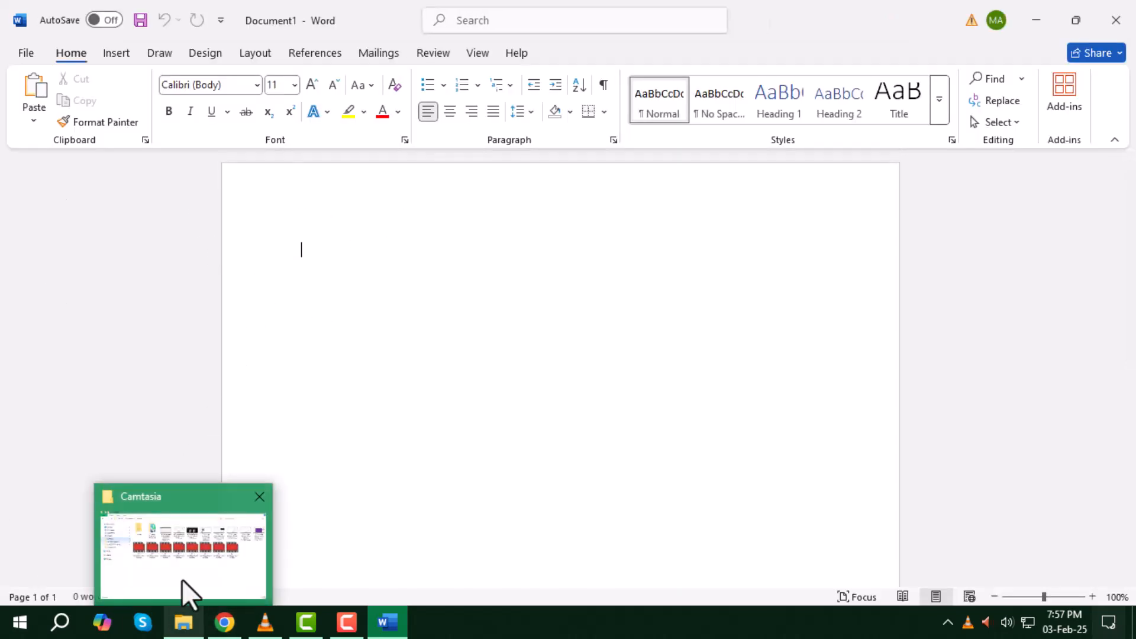
Insert the Steps screenshot PNG from the Downloads folder into the document
click(183, 552)
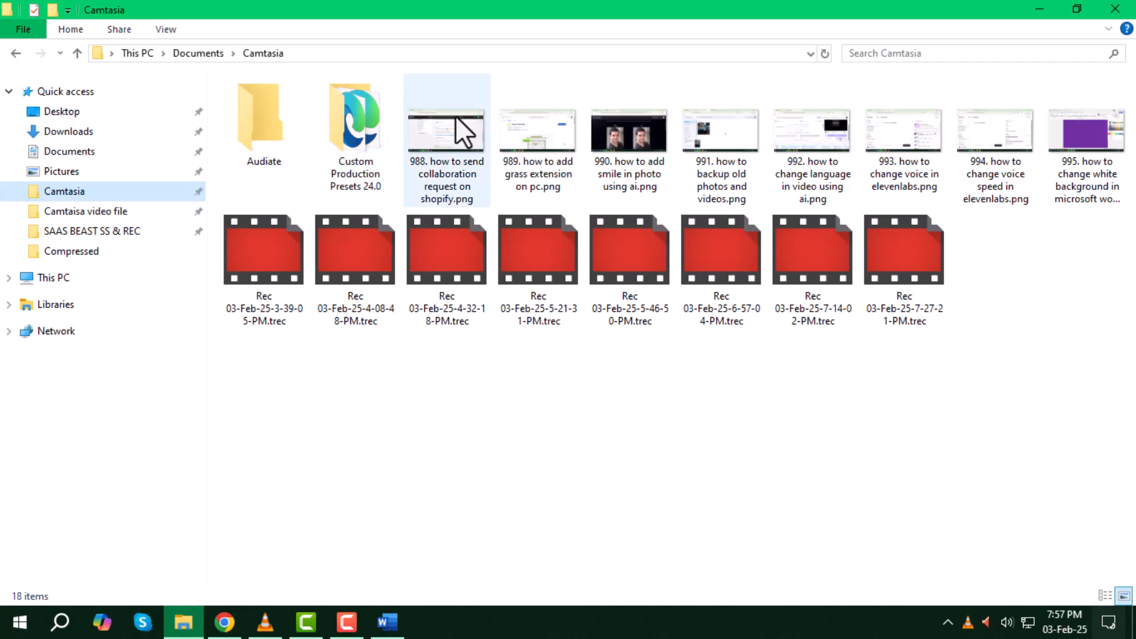
click(68, 131)
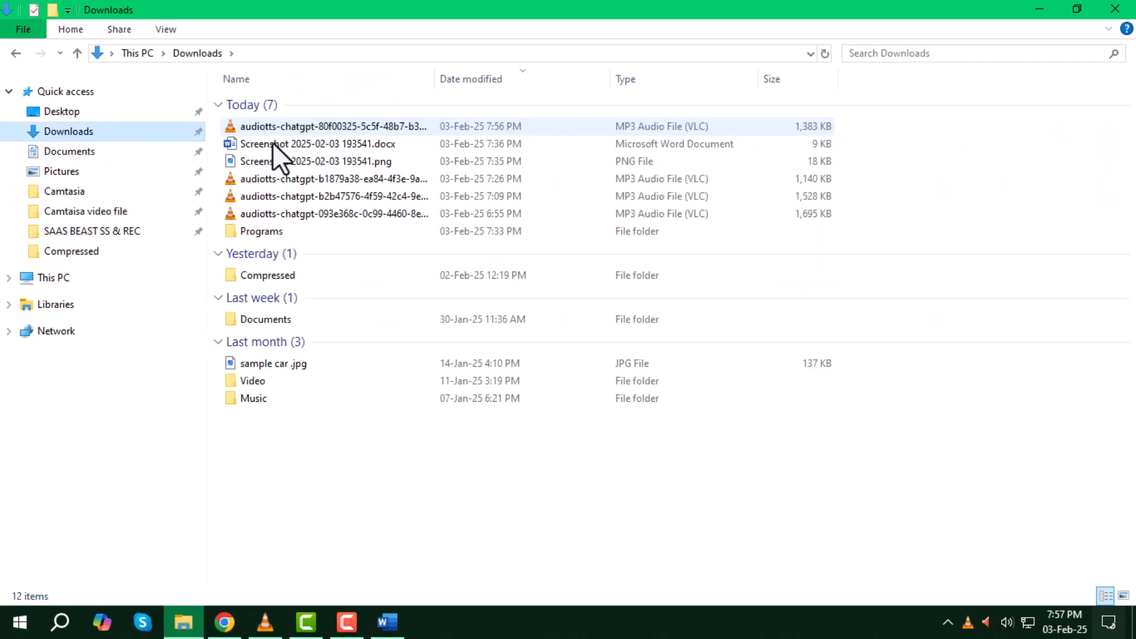
click(338, 161)
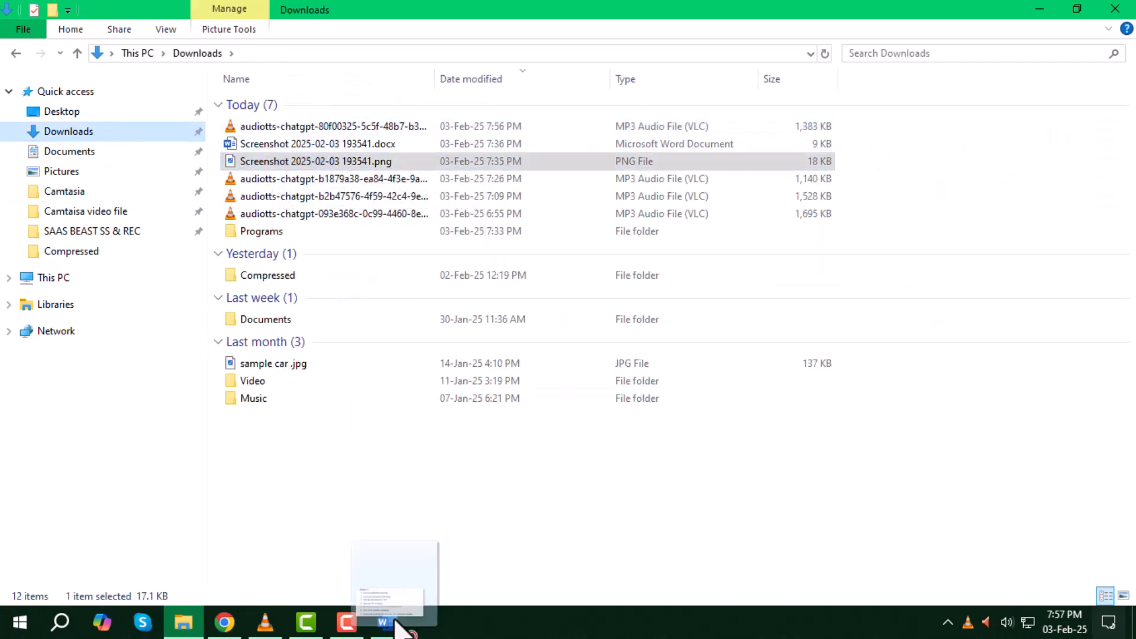
click(381, 622)
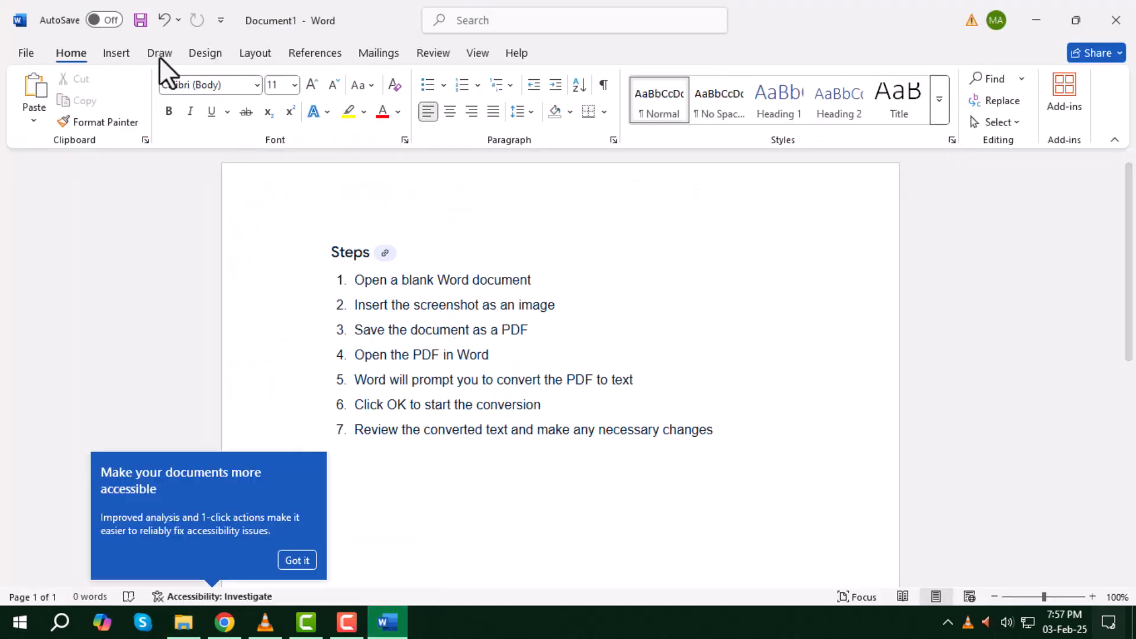
Save the document as Doc1.pdf and reopen that PDF with Word via Open with
click(26, 53)
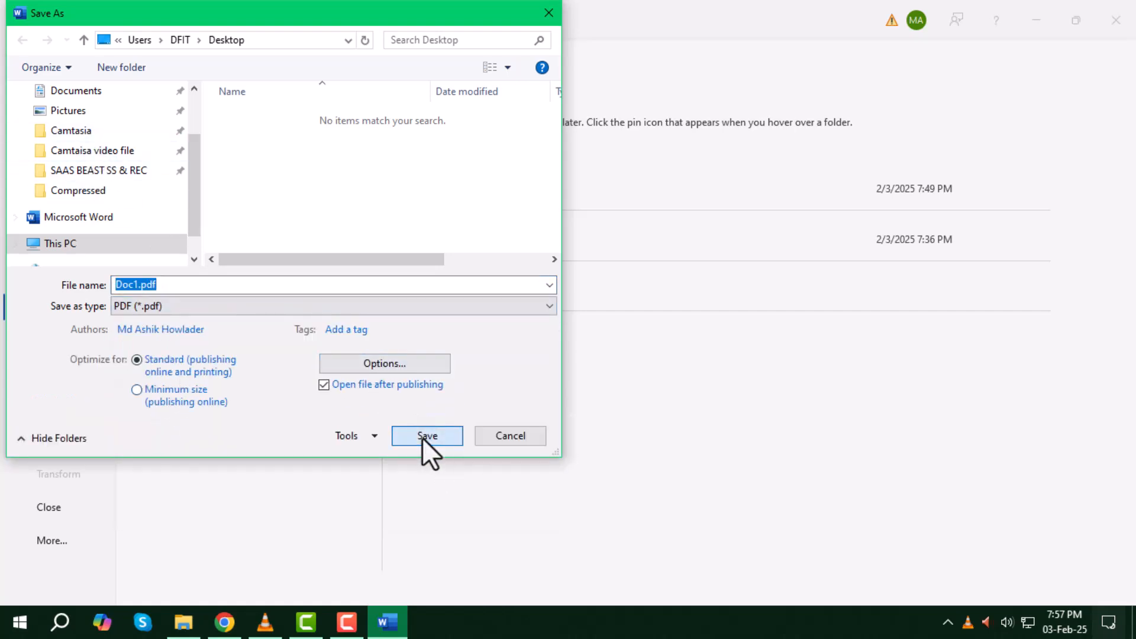
click(427, 435)
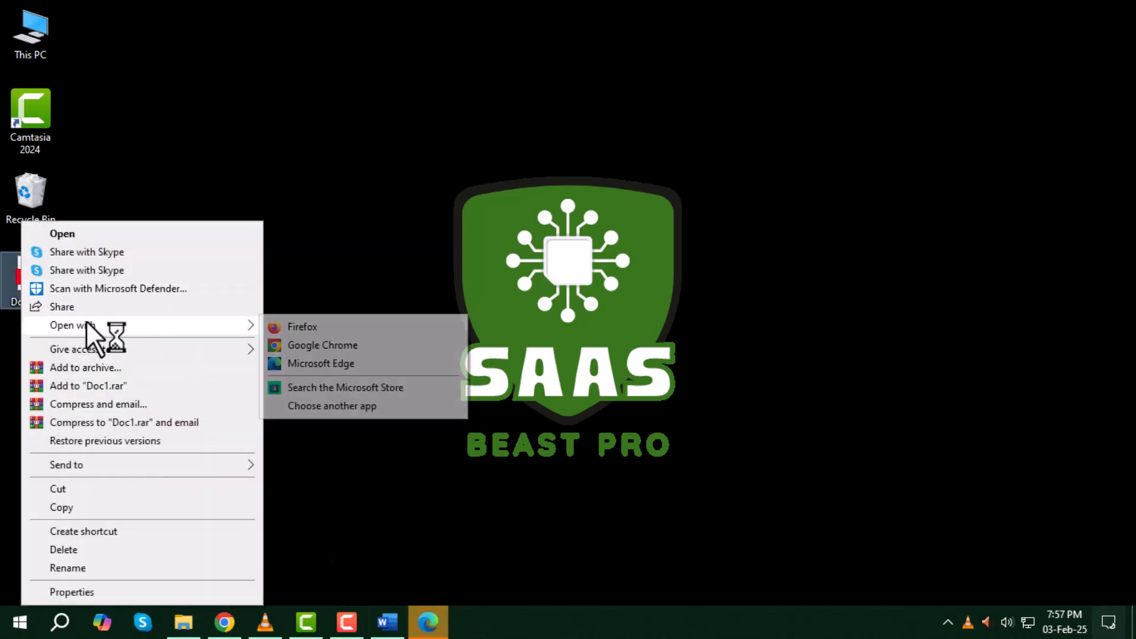
click(321, 363)
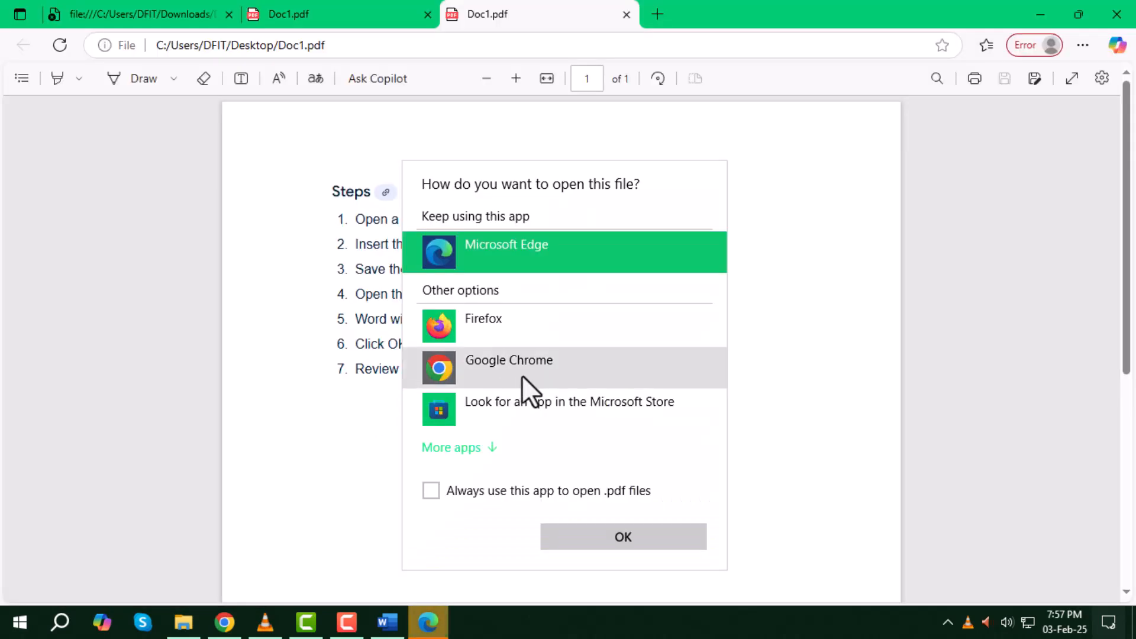
click(450, 447)
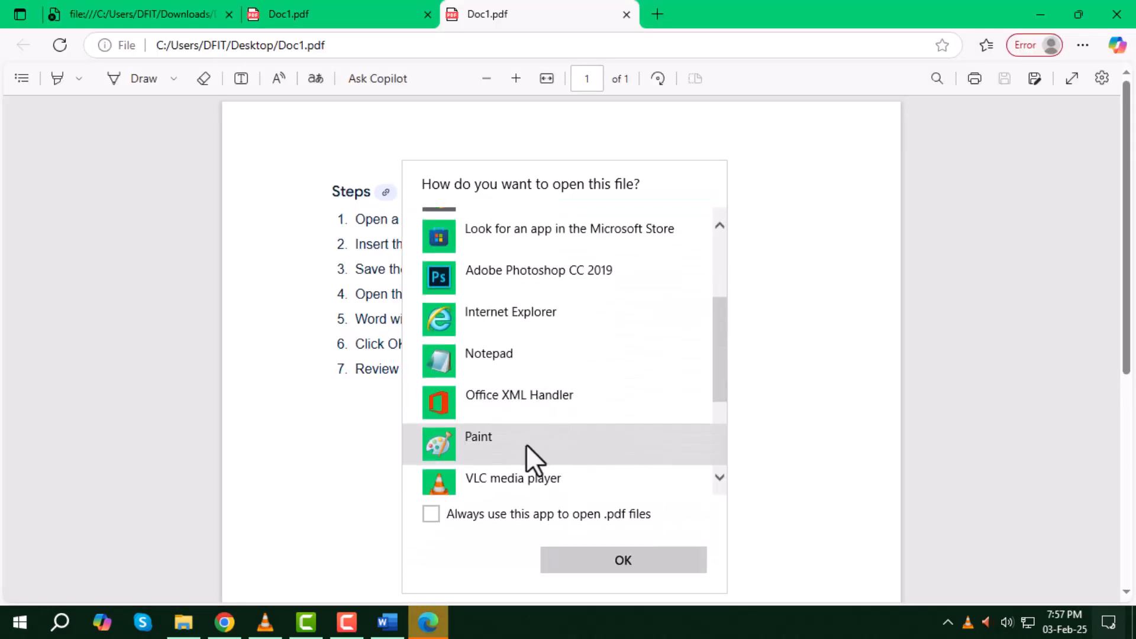
click(622, 559)
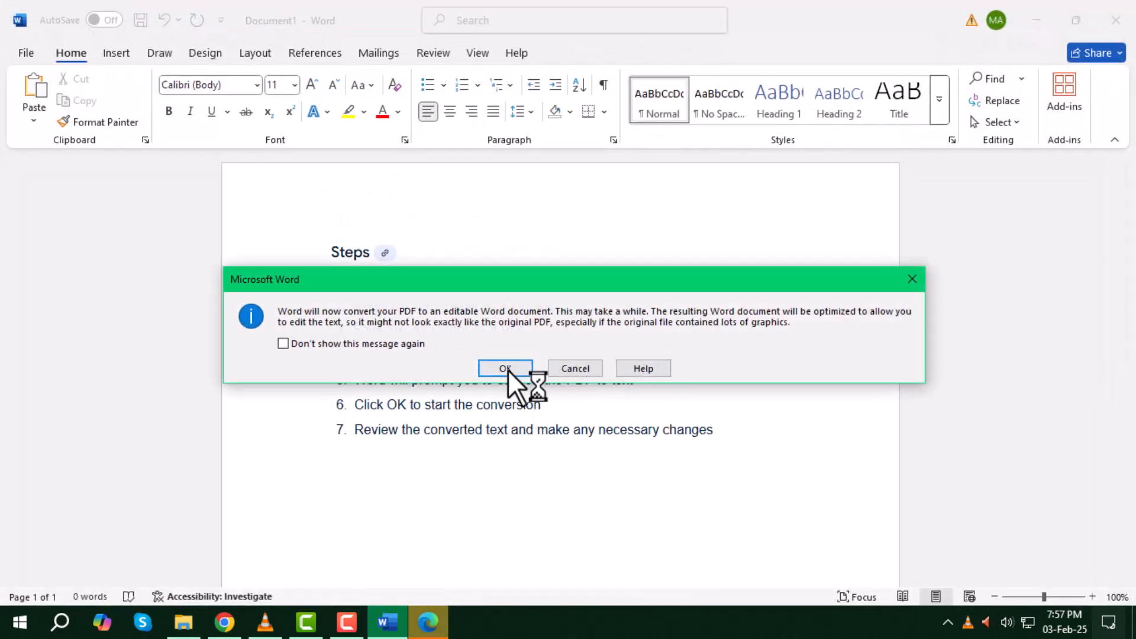
Confirm Word's prompt to convert Doc1.pdf into an editable document
click(504, 368)
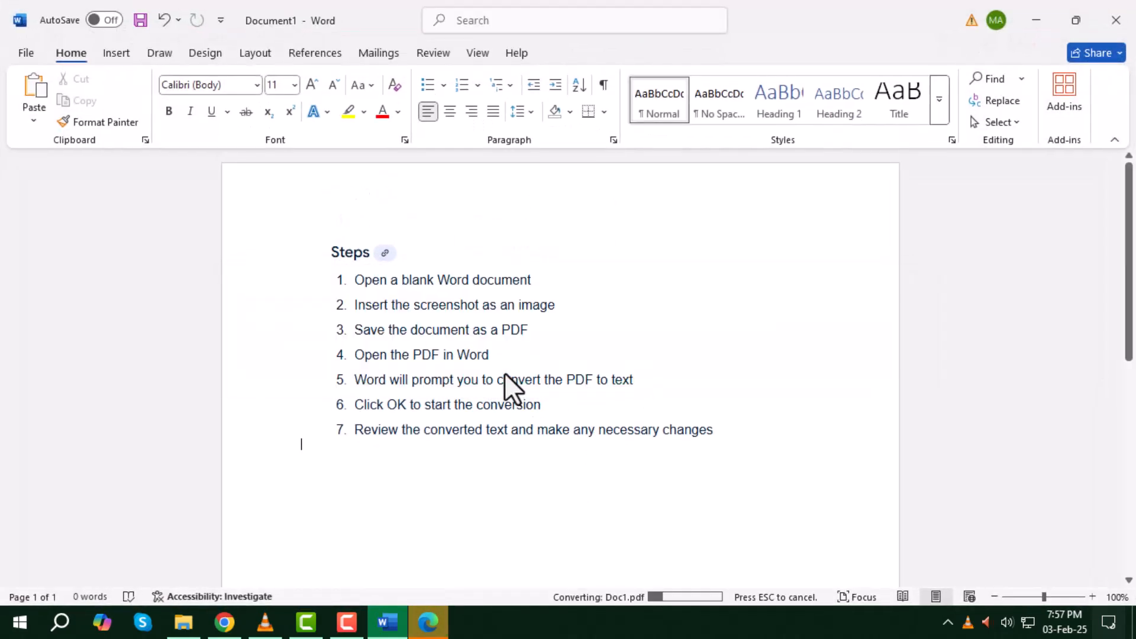